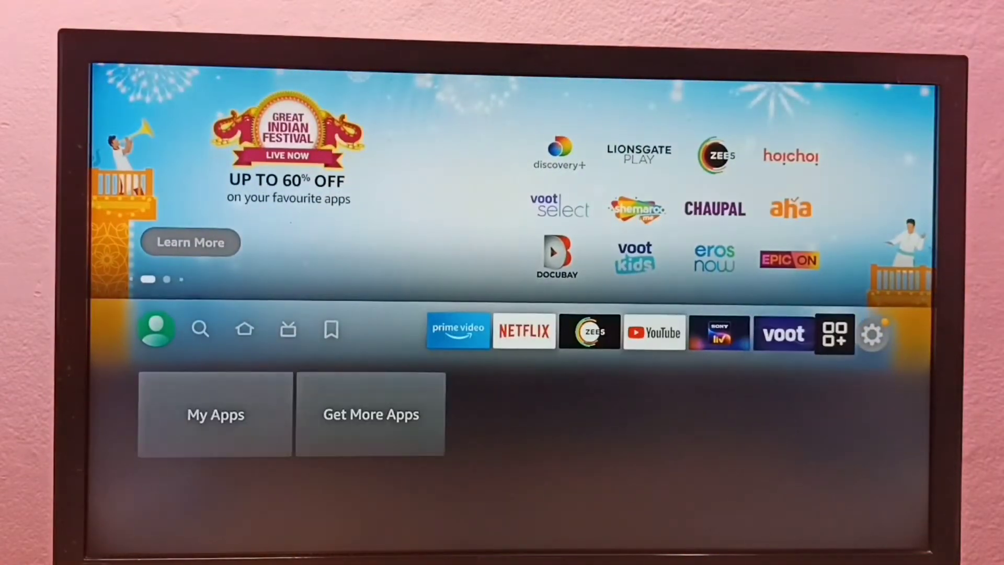
Open the Fire TV Settings menu from the home screen gear icon
click(874, 333)
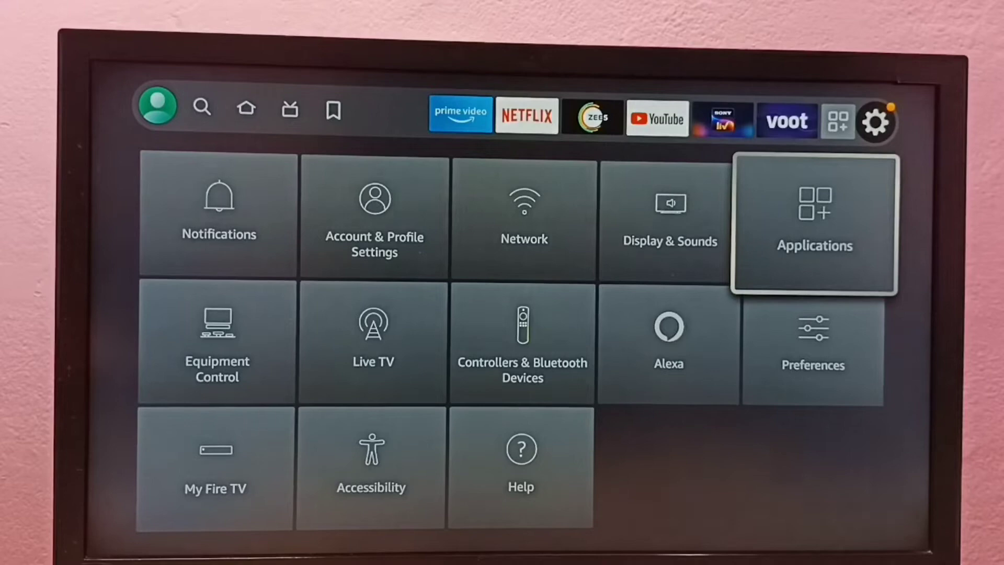
Go through Applications > Manage Installed Applications and scroll to the Hotstar entry
click(814, 223)
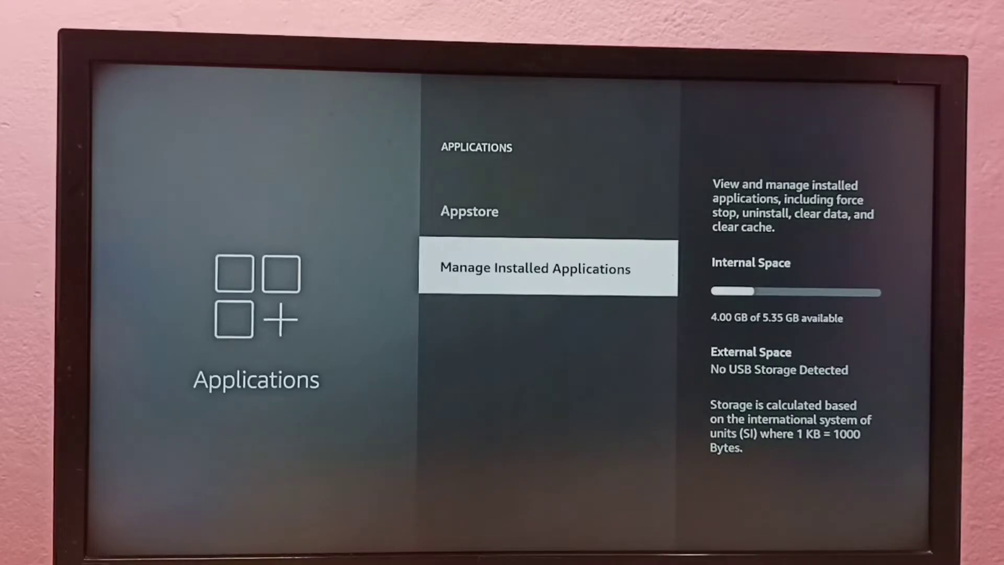
click(547, 269)
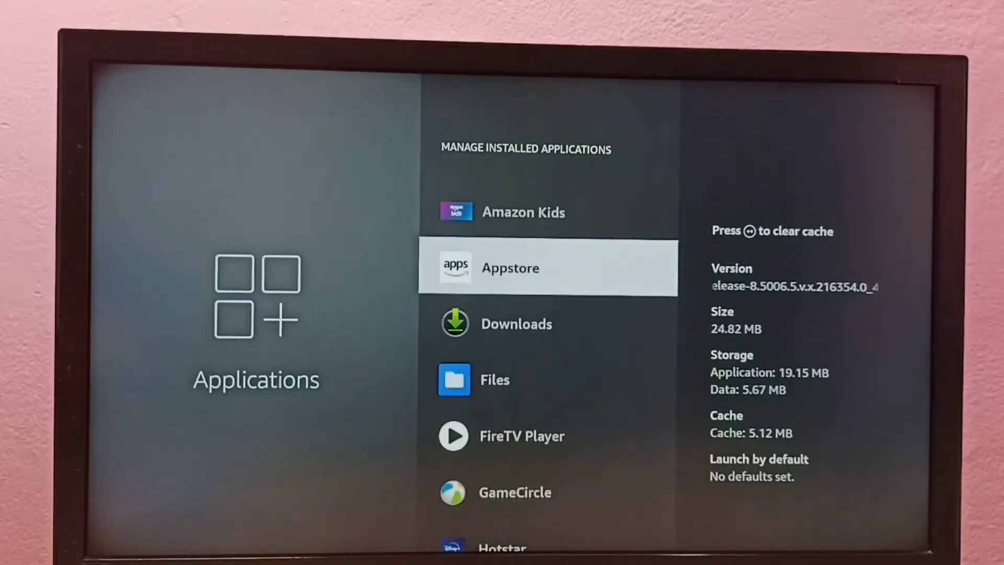
scroll(down, 3)
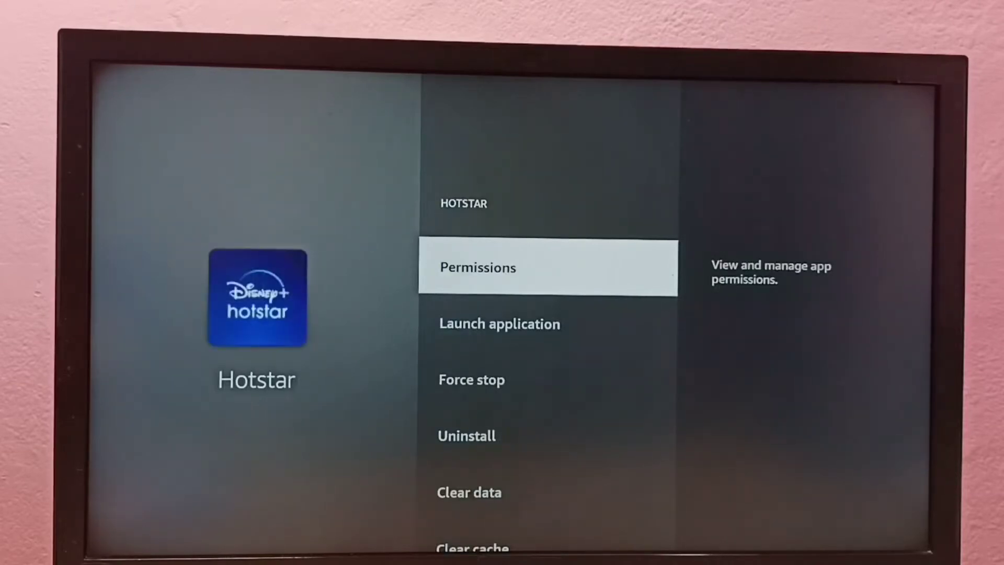
Choose Uninstall on Hotstar's page and confirm the 'Uninstall Hotstar?' dialog
scroll(down, 3)
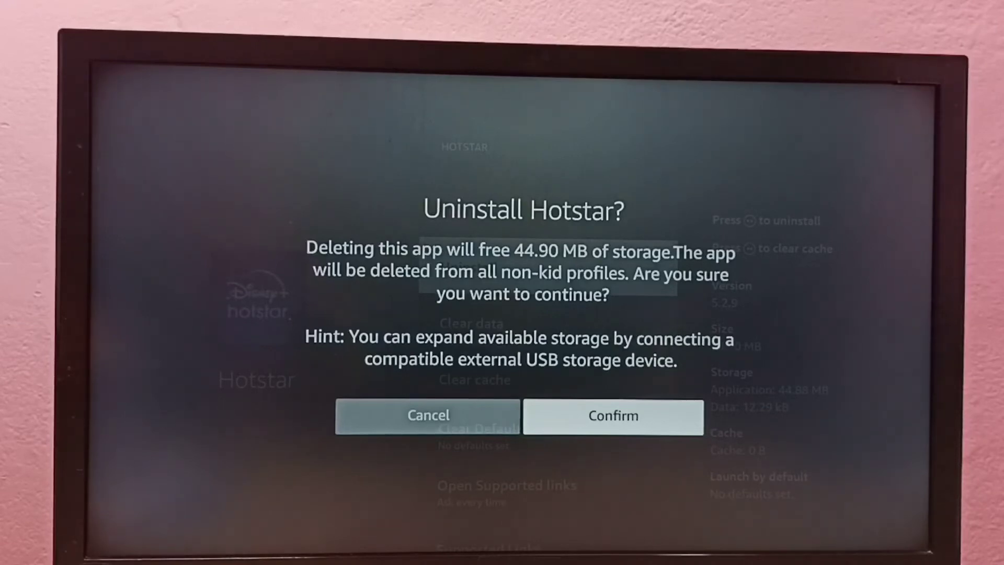
click(613, 416)
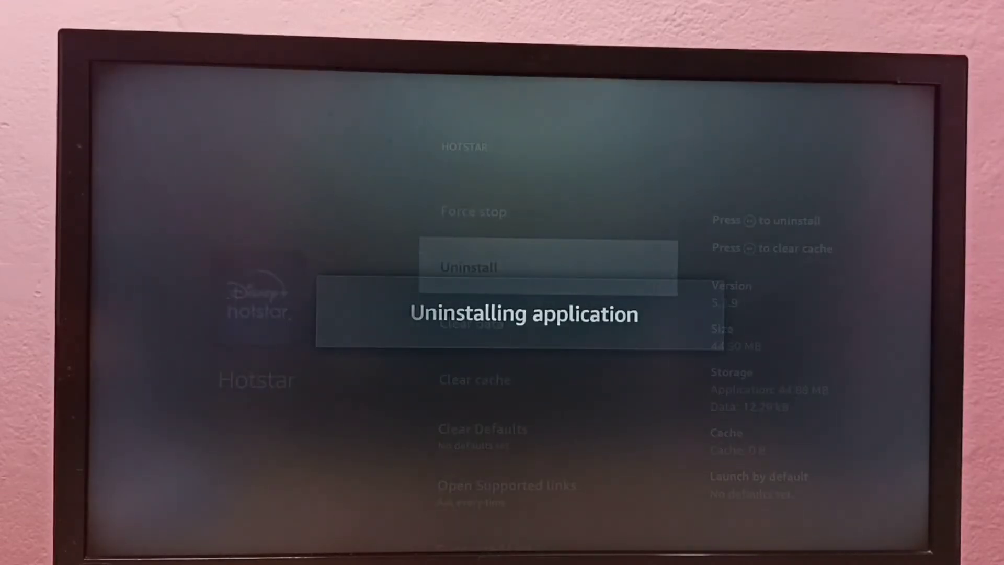